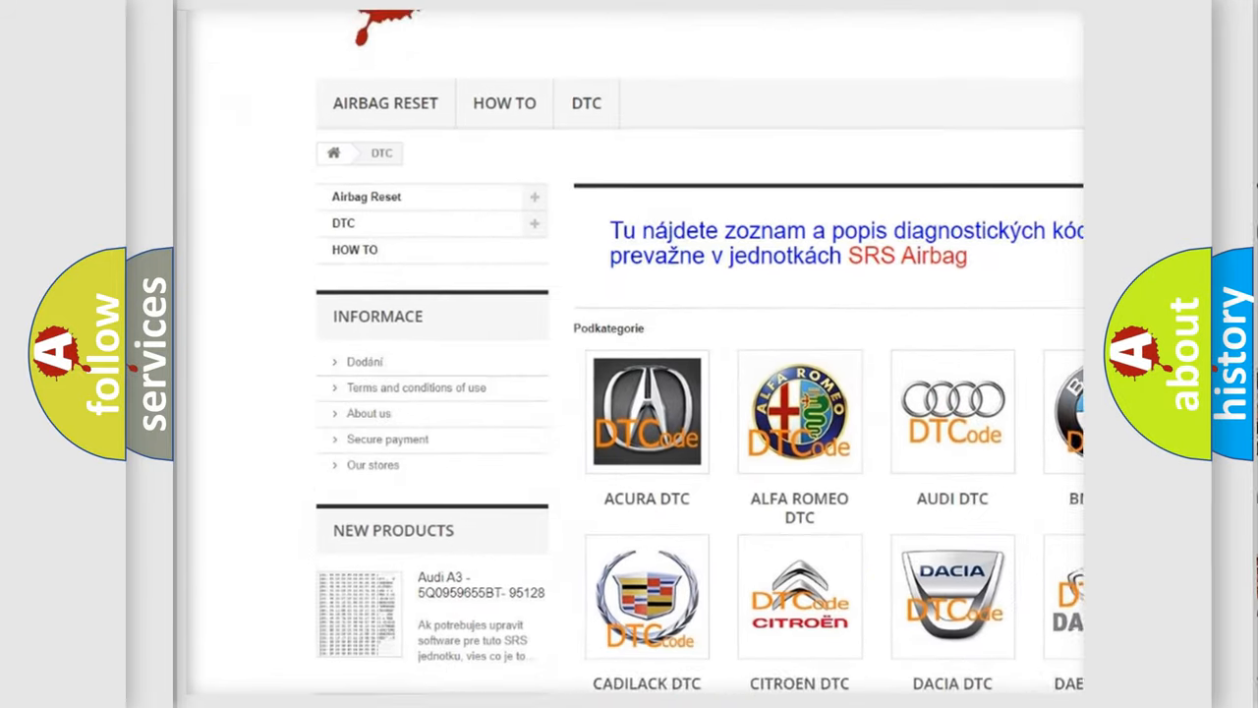
scroll("down", 3)
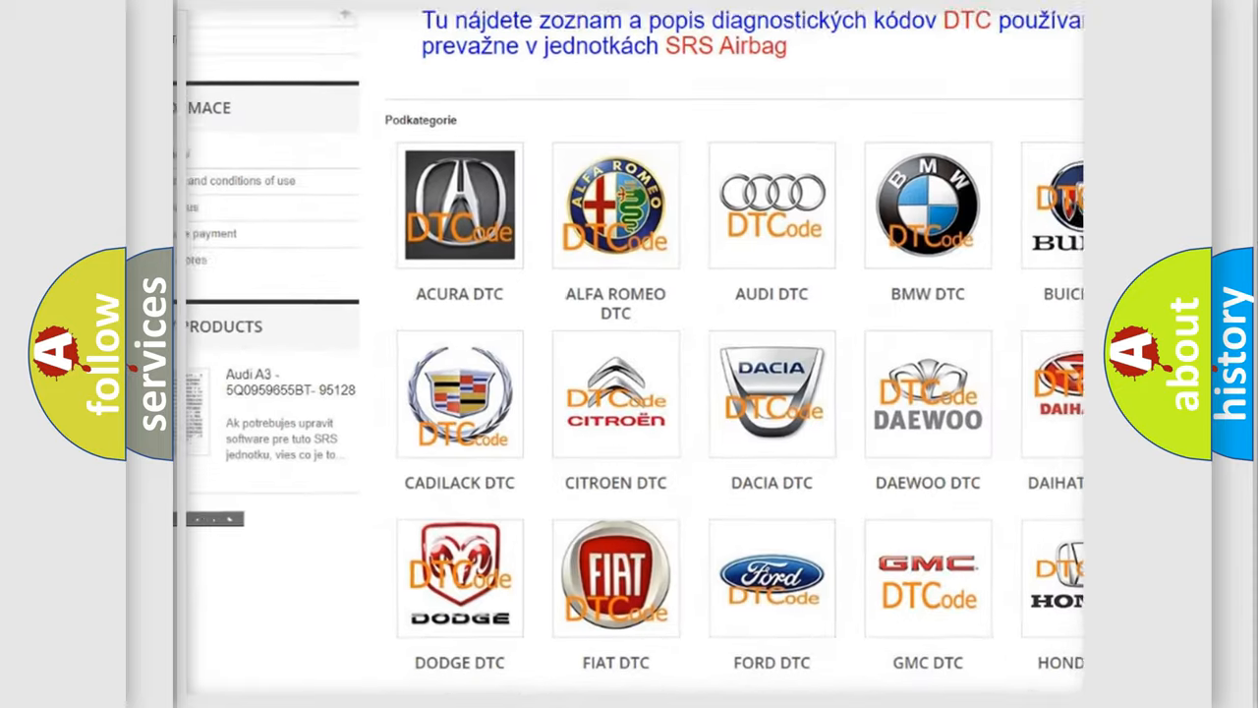
scroll("down", 3)
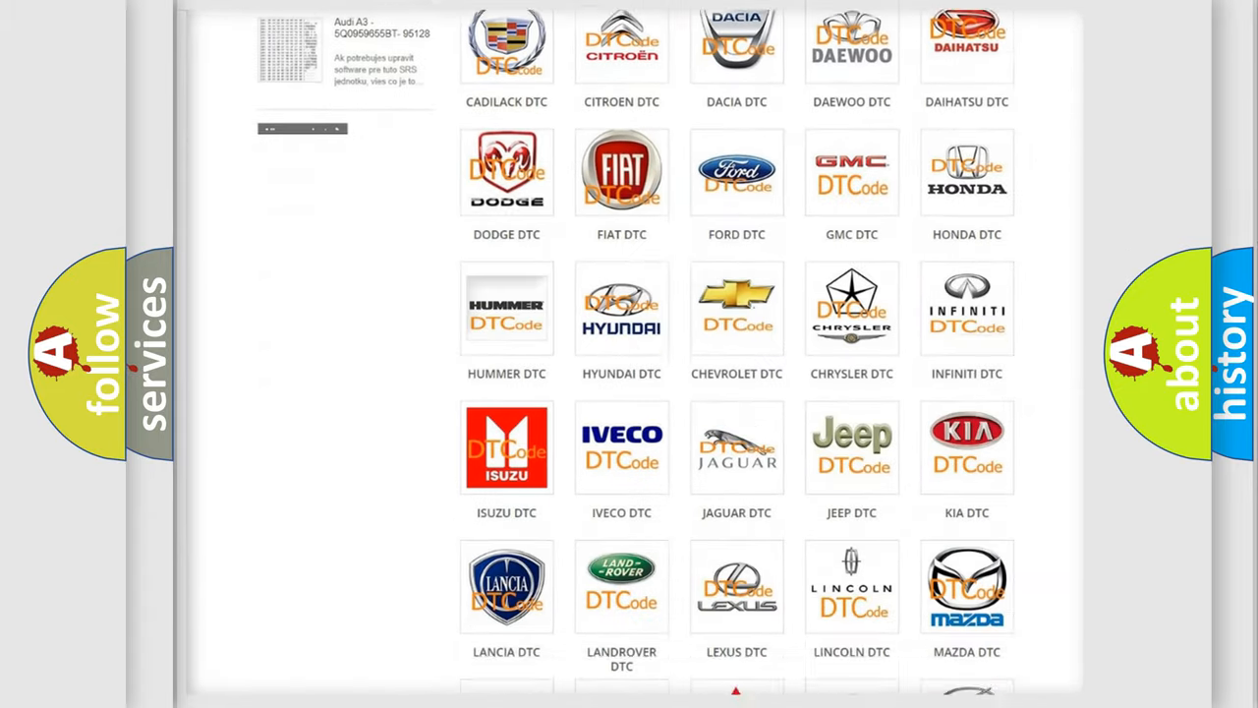
scroll("down", 3)
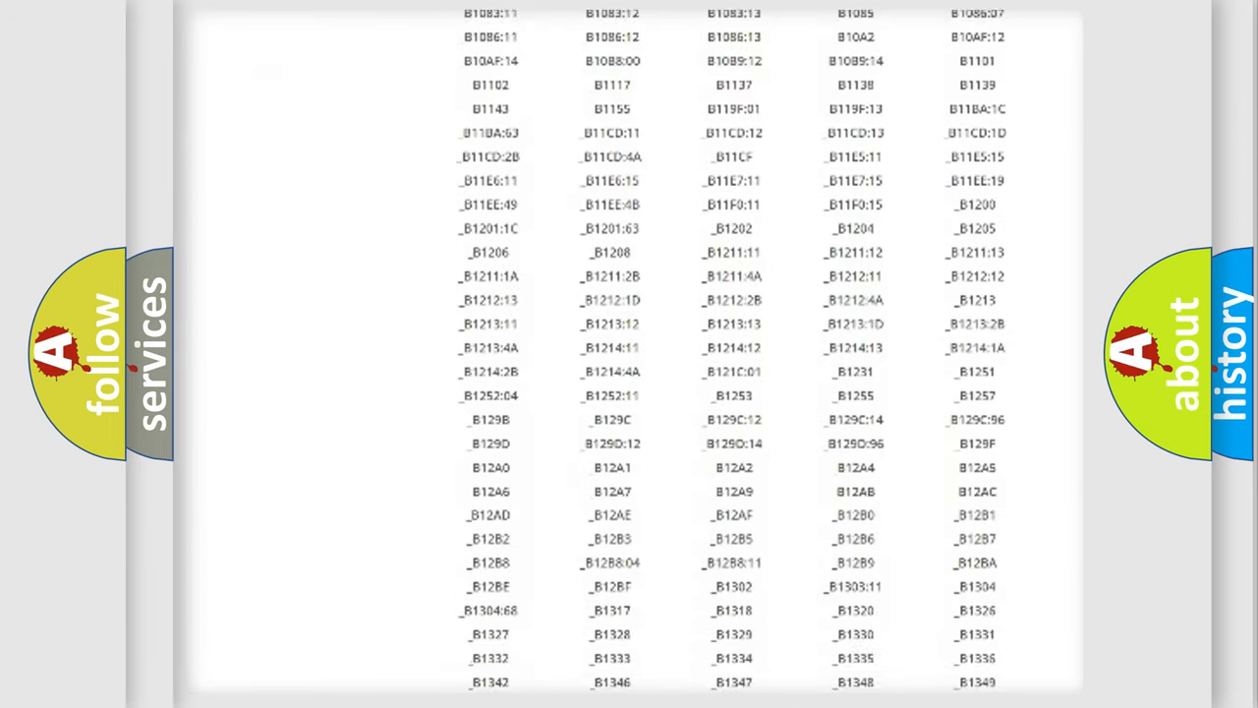
scroll("down", 3)
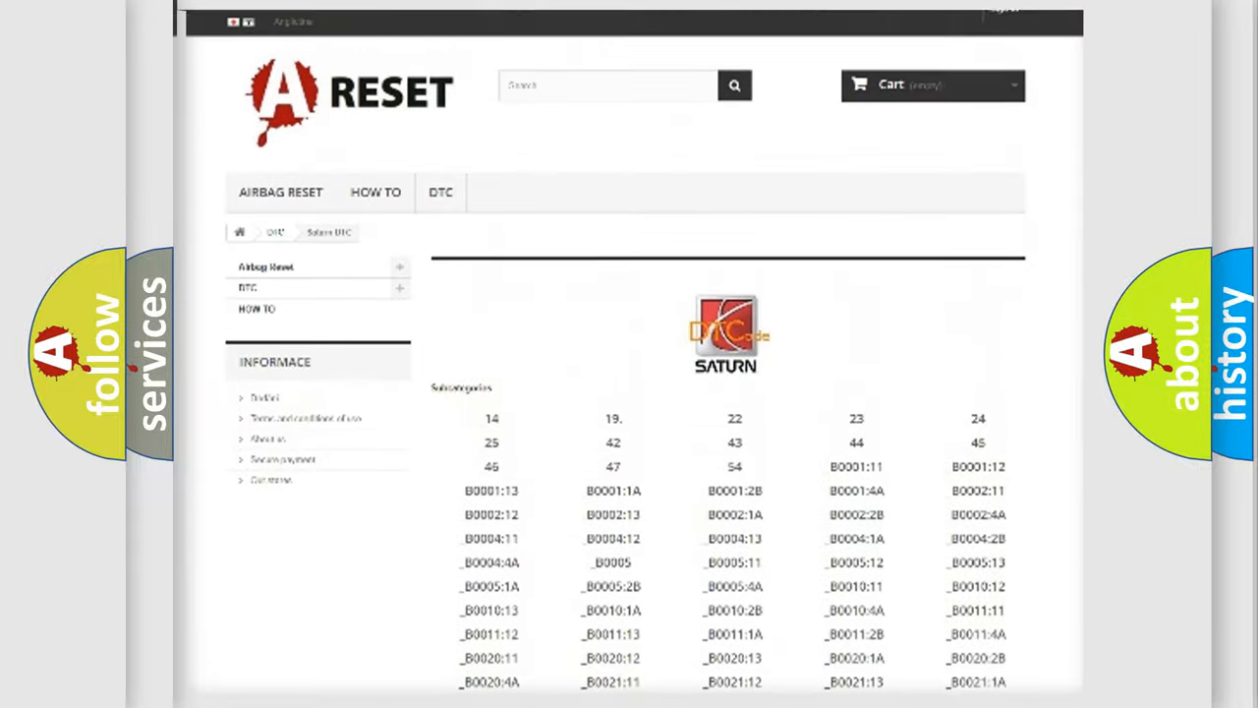
scroll("up", 3)
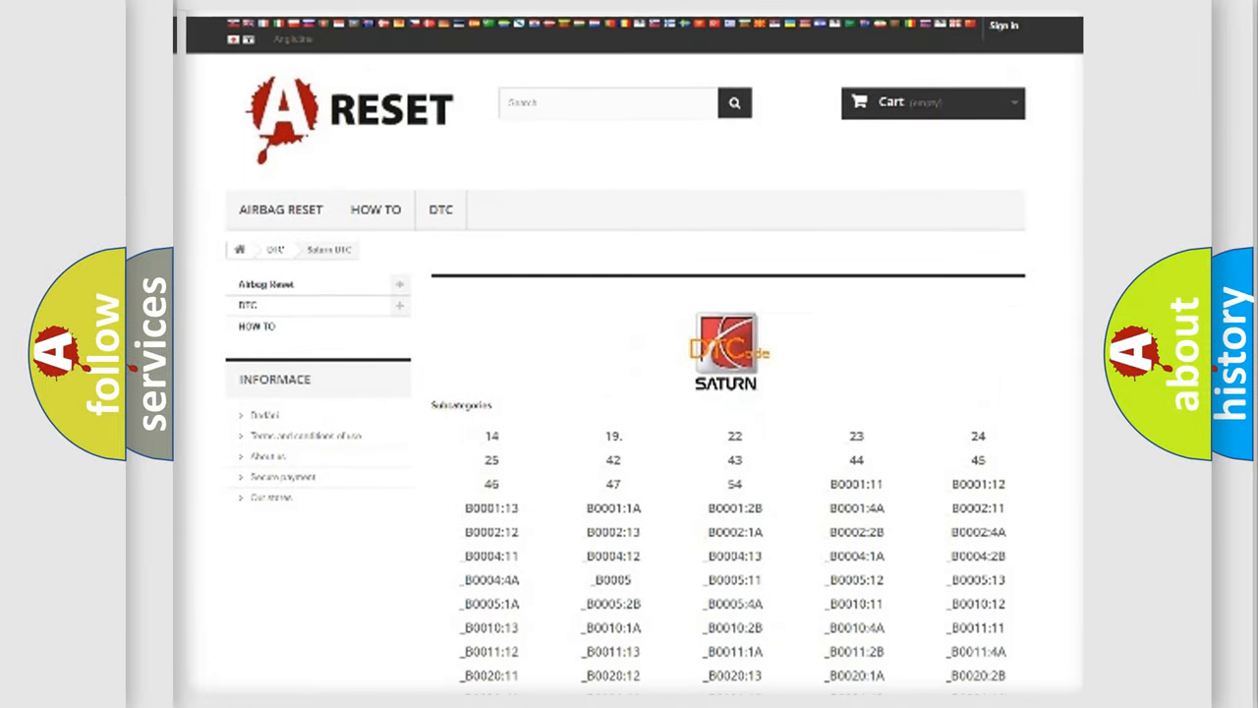